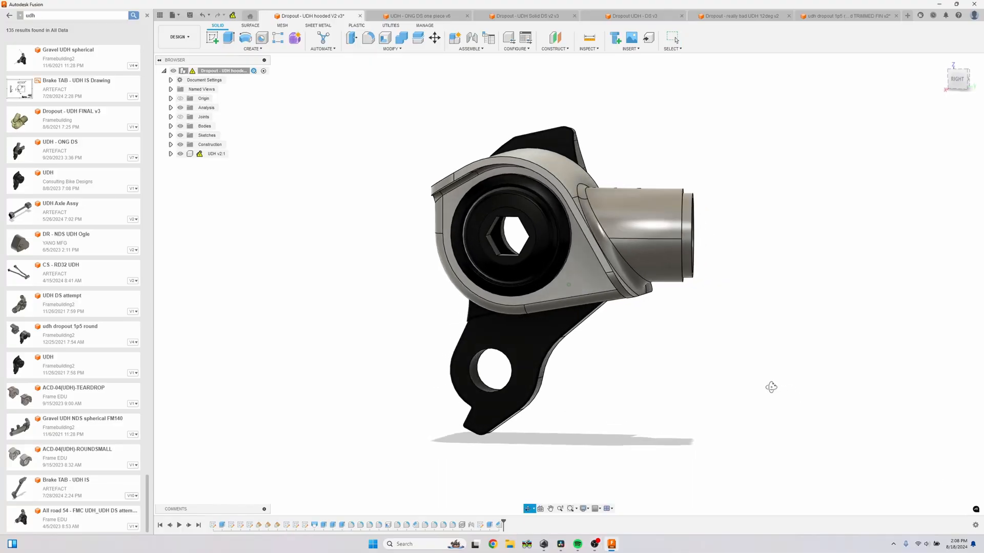
- Review the ONG DS, solid DS, DS v3 and 12 degree dropout designs, then Ponderosa - 60 John
{"action": "left_click", "coordinate": [417, 15]}
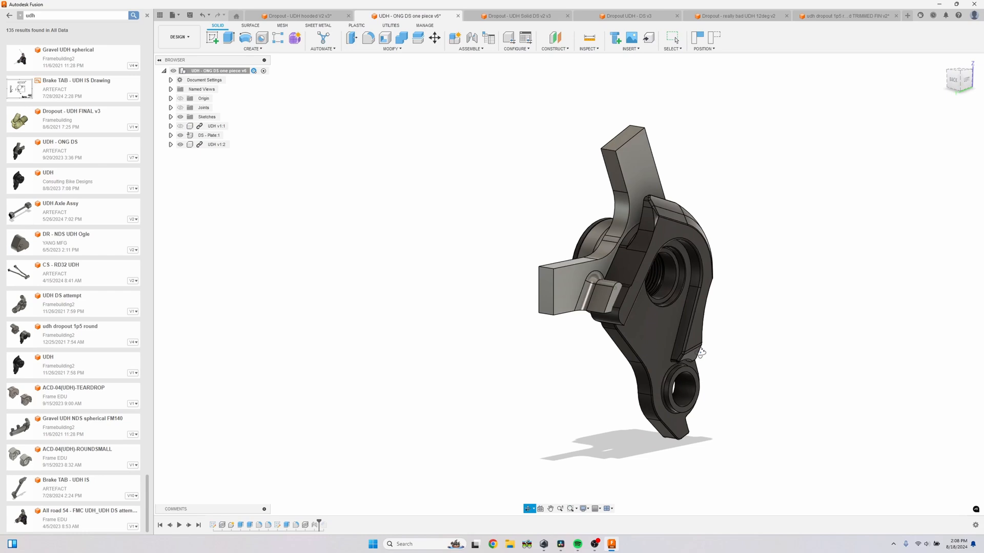
{"action": "left_click", "coordinate": [516, 15]}
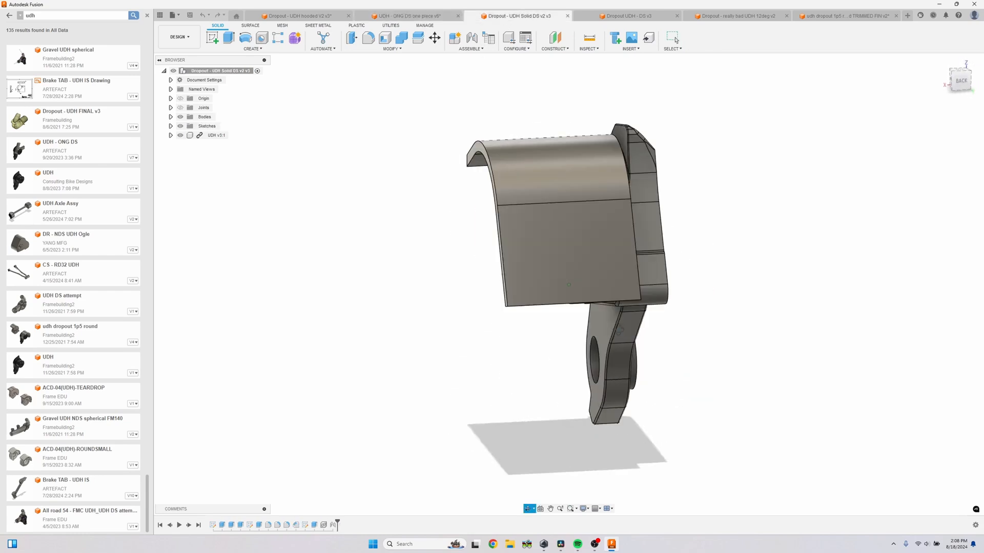
{"action": "left_click", "coordinate": [627, 16]}
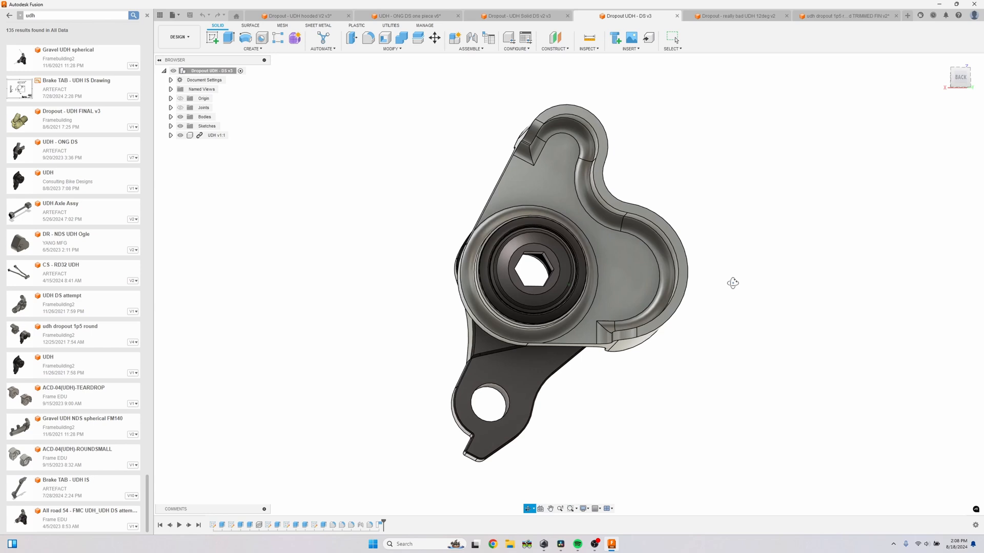
{"action": "left_click", "coordinate": [737, 15]}
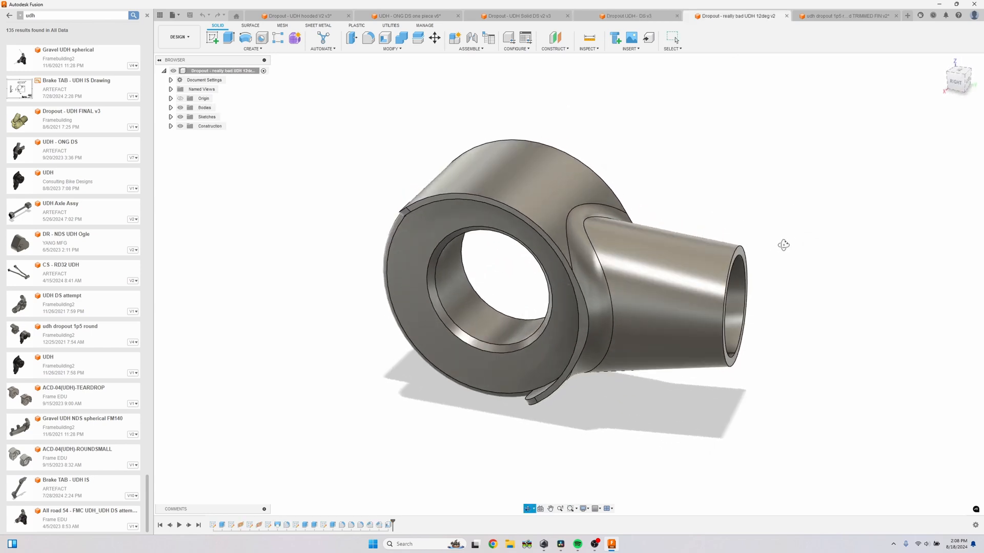
{"action": "left_click", "coordinate": [846, 15]}
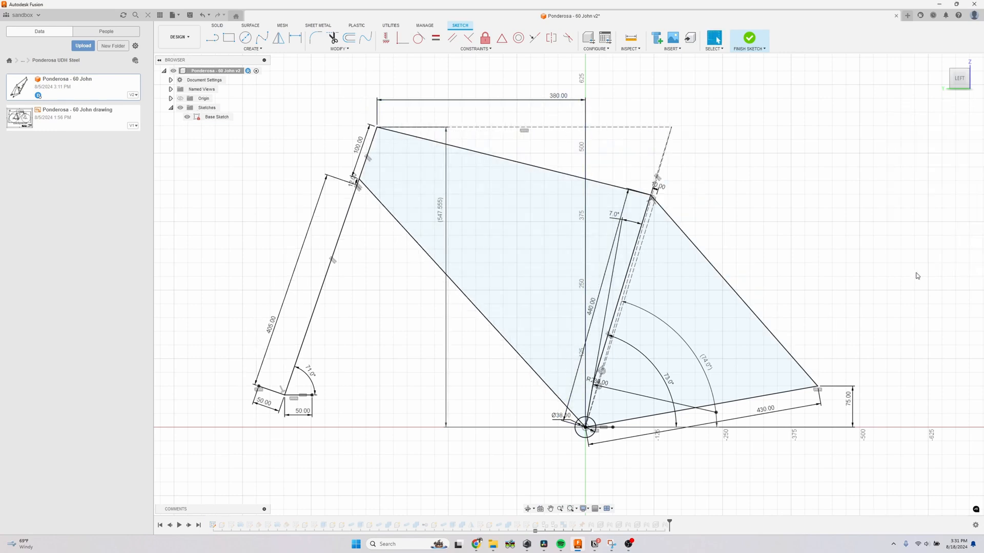
- Finish the base sketch, briefly edit the Centerlines sketch, then switch to the ETERNA Disc 55cm frame
{"action": "left_click", "coordinate": [748, 39]}
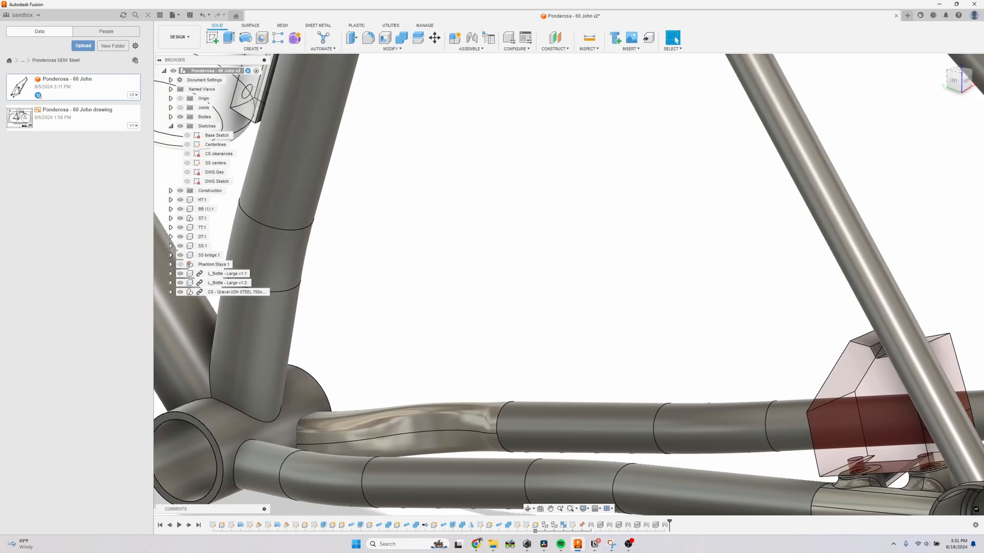
{"action": "right_click", "coordinate": [215, 145]}
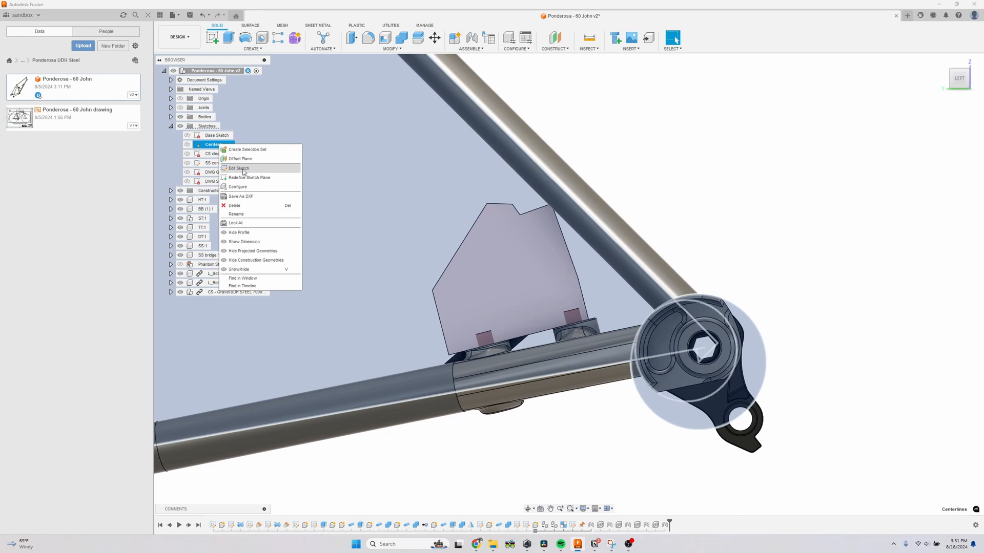
{"action": "left_click", "coordinate": [238, 168]}
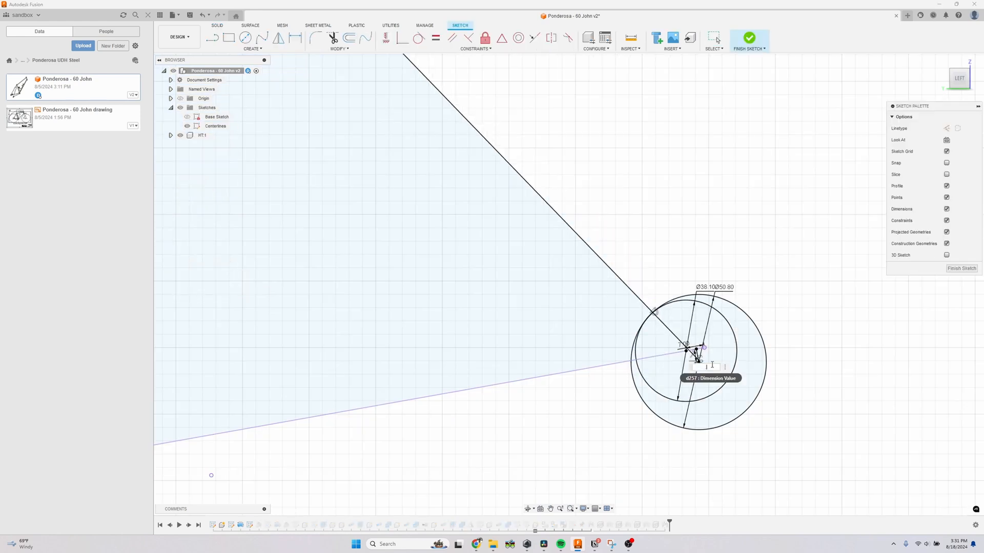
{"action": "left_click", "coordinate": [748, 39]}
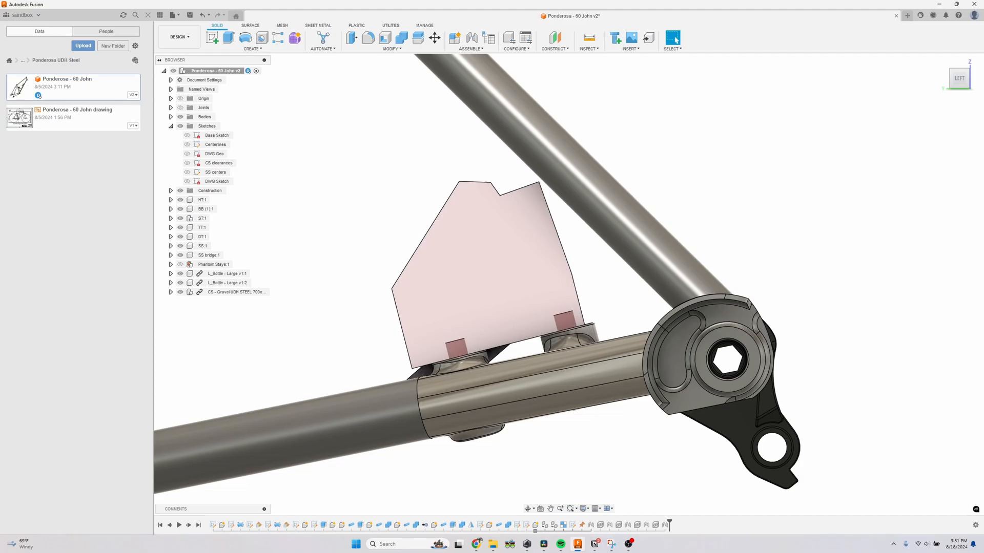
{"action": "left_click", "coordinate": [734, 15]}
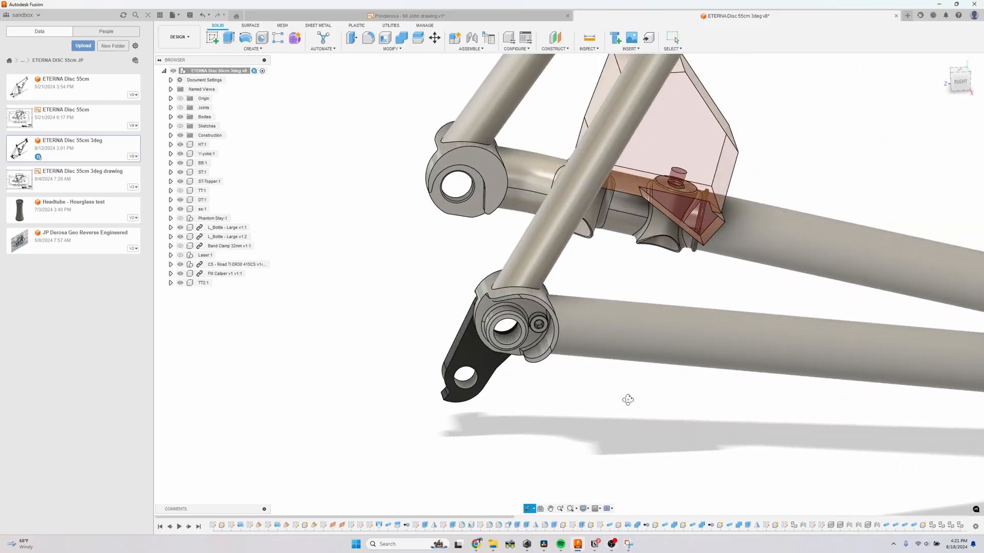